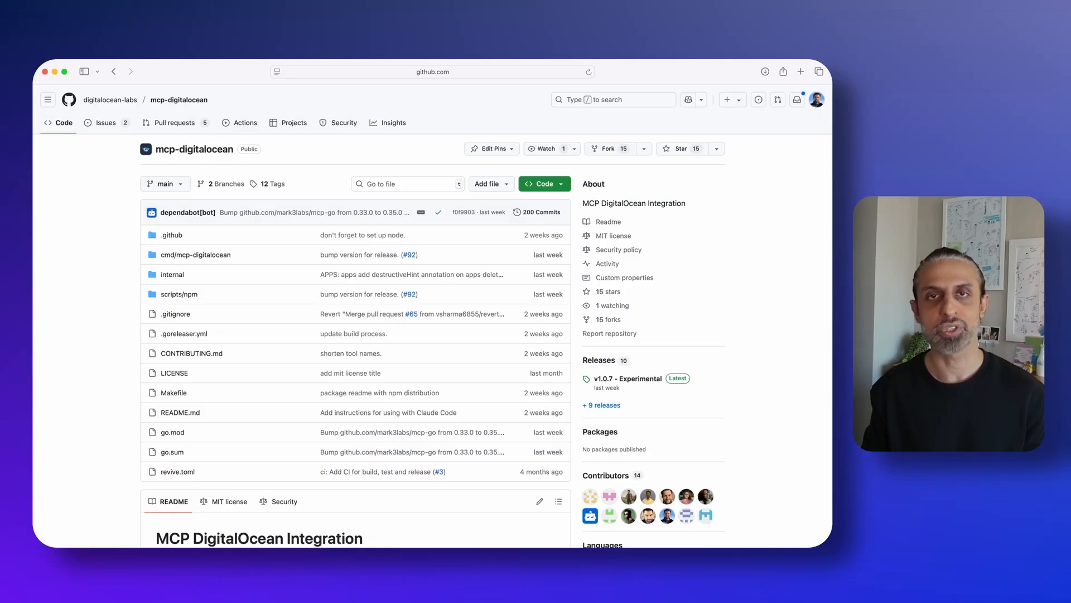
Ask Claude Code to create a PostgreSQL database in nyc3, then confirm the proposed configuration
scroll(down, 3)
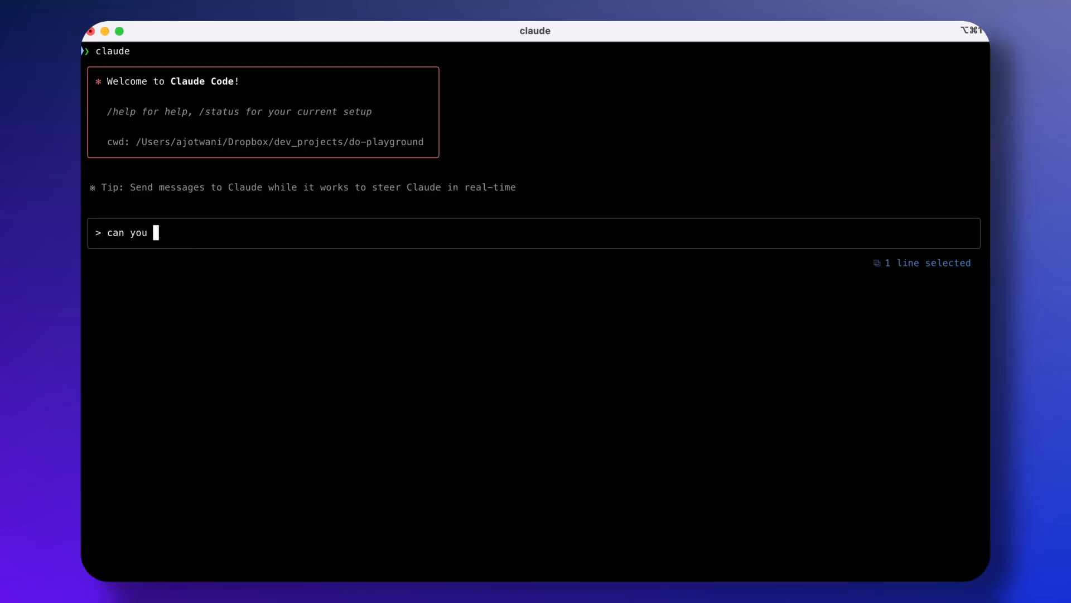
text(create a postgresql database in nyc3 region on my digitalocean account please? confirm bef)
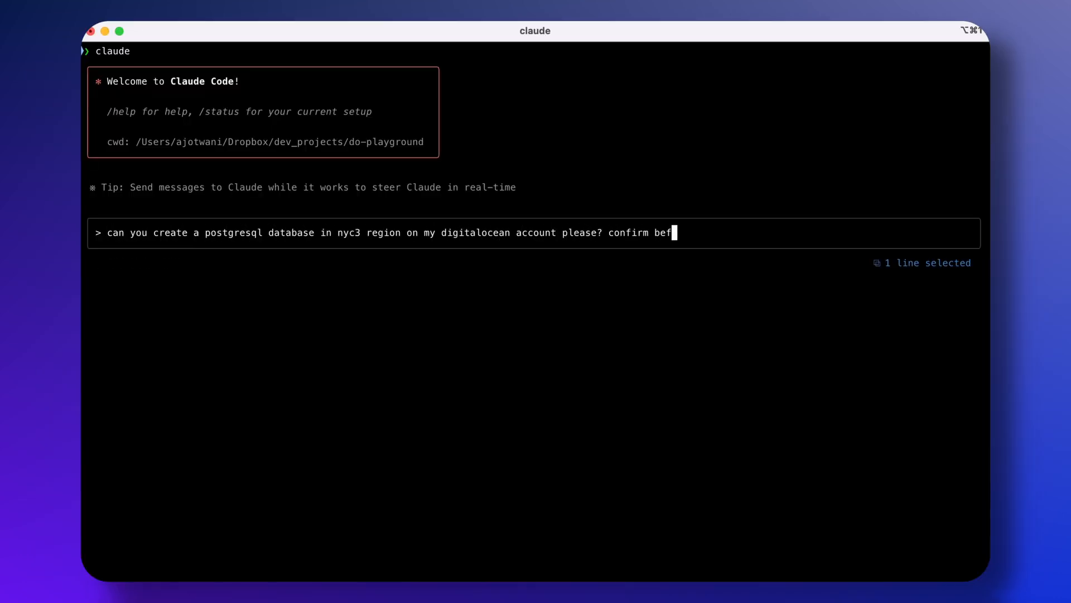
key(Return)
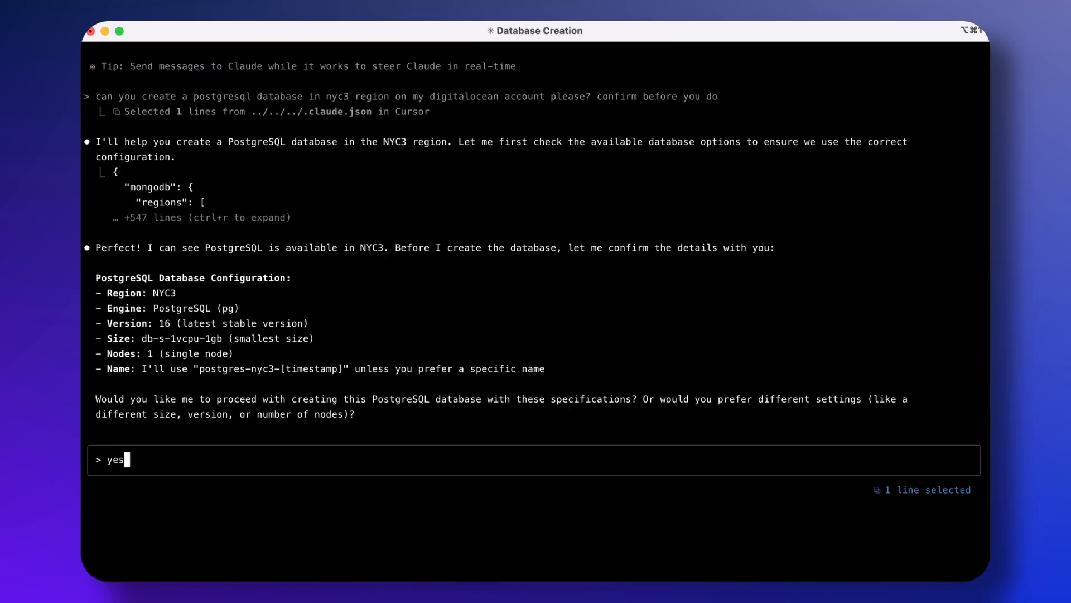
key(Return)
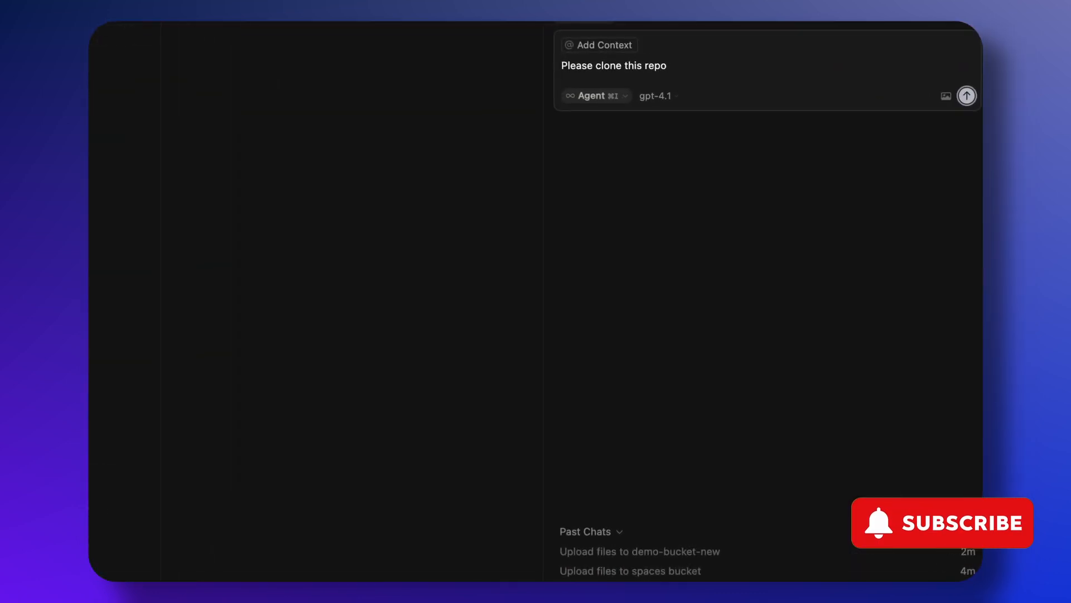
click(965, 95)
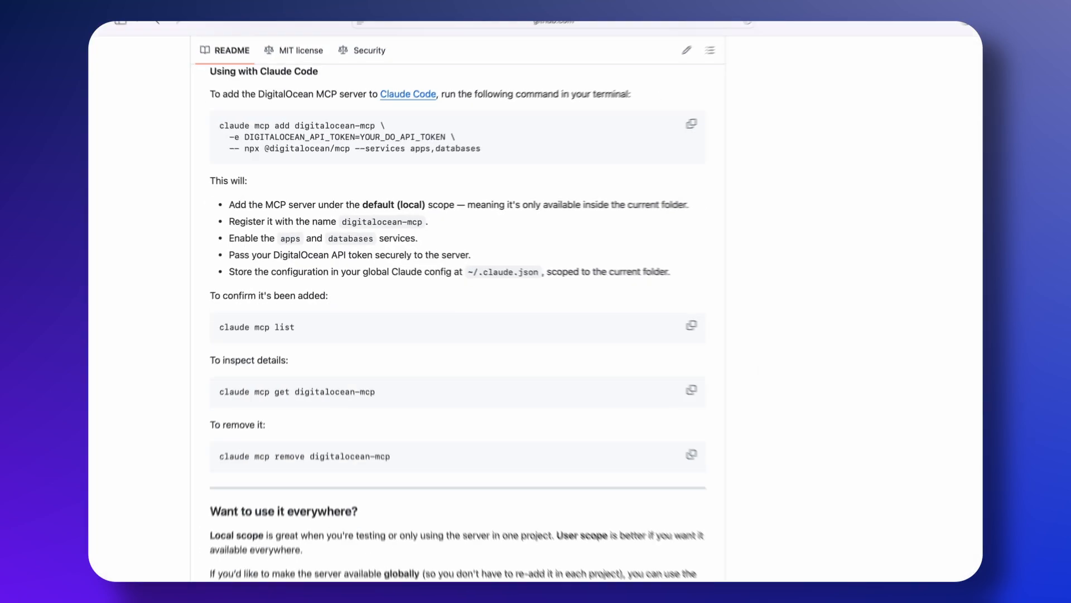
Scroll Cursor's Tools & Integrations settings to the digitalocean MCP entry with 17 tools
scroll(down, 3)
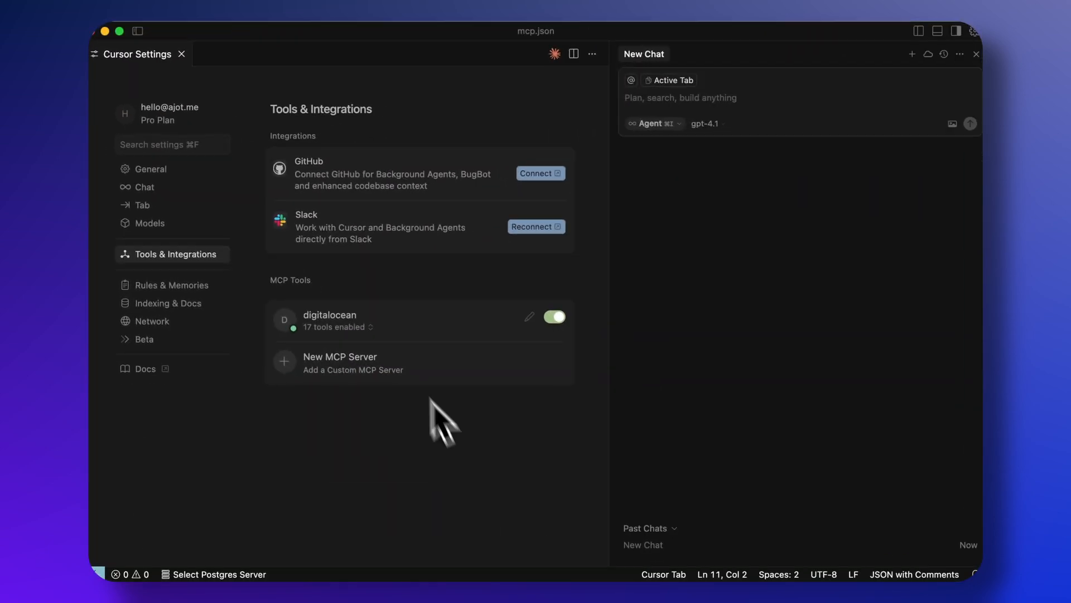
click(337, 327)
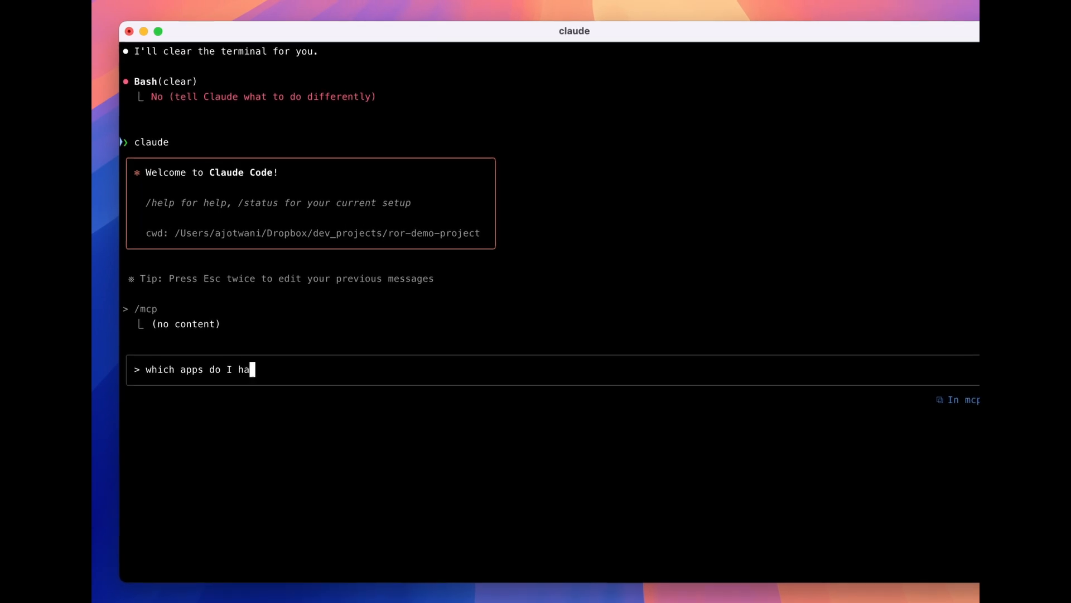
Submit the Claude Code question asking which apps exist on the DigitalOcean account
key(Return)
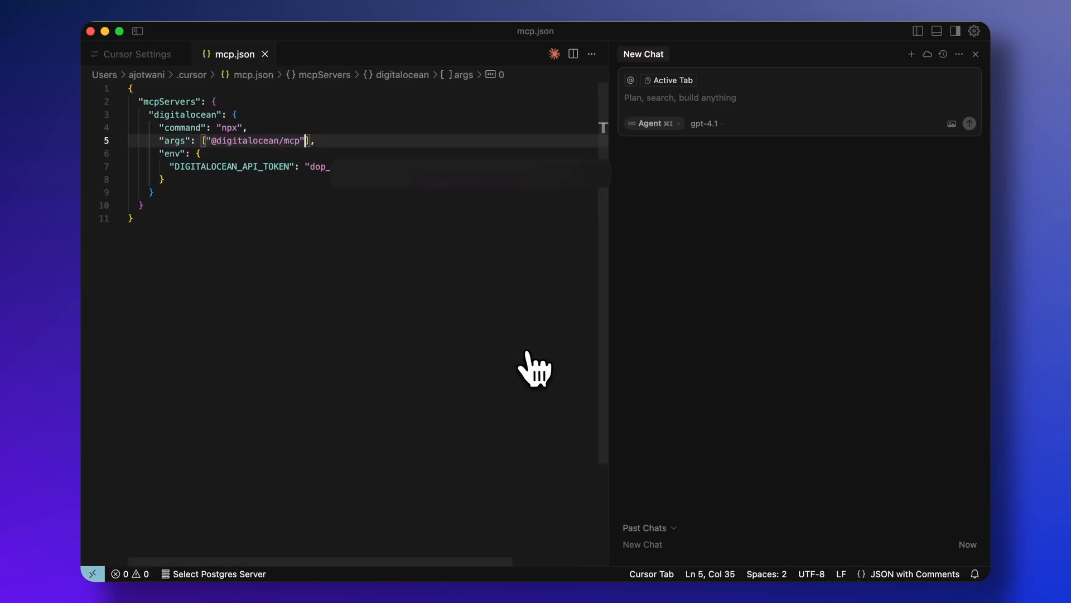
Add --services apps,spaces,databases to the digitalocean args and review its enabled tools list
text(,"--services","apps,spaces,kubernetes")
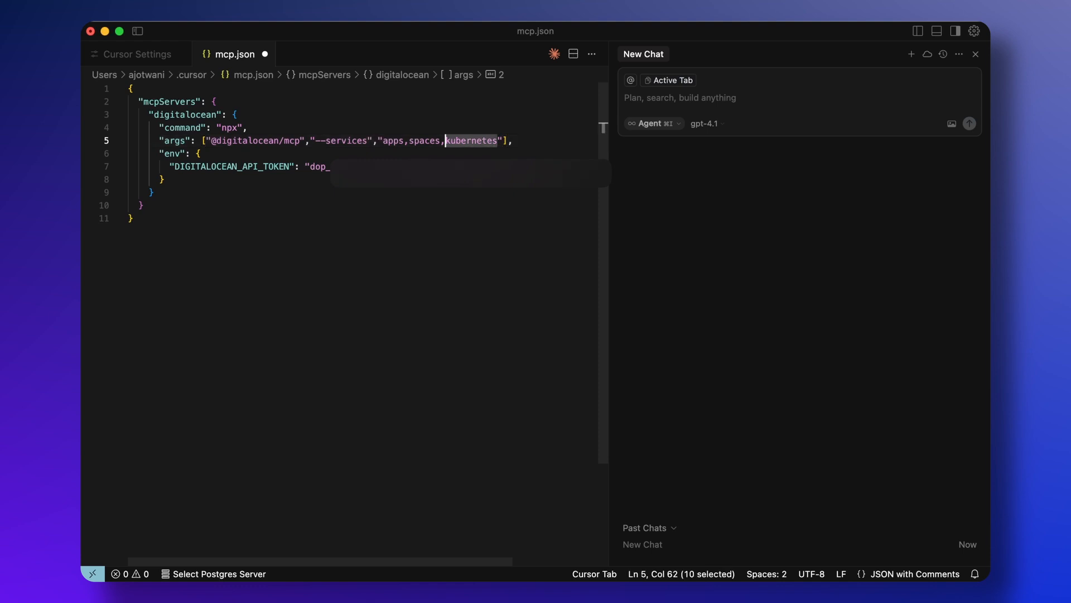
text(database)
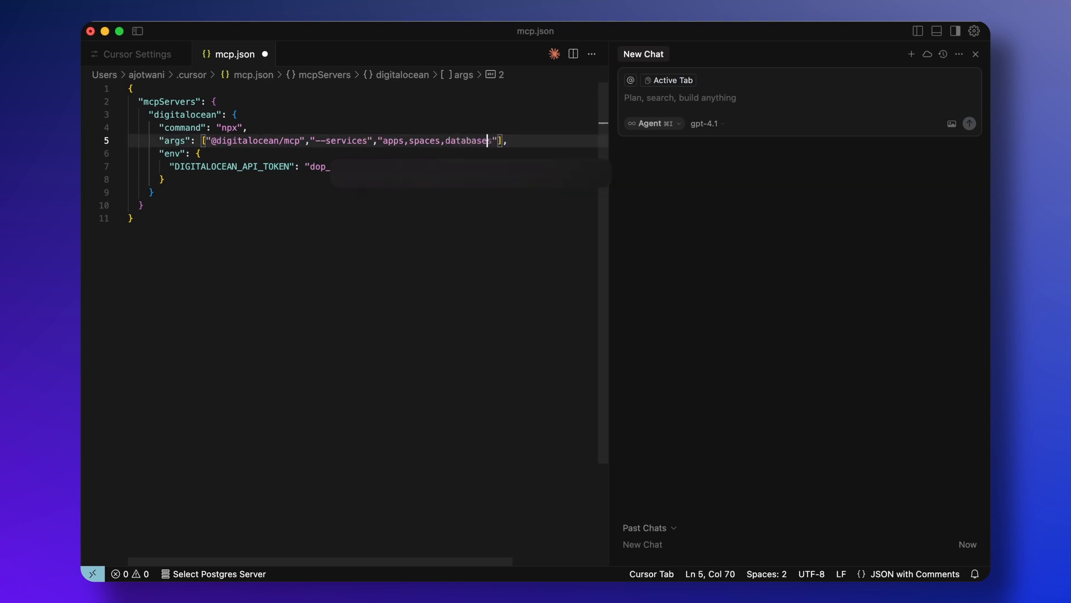
click(137, 54)
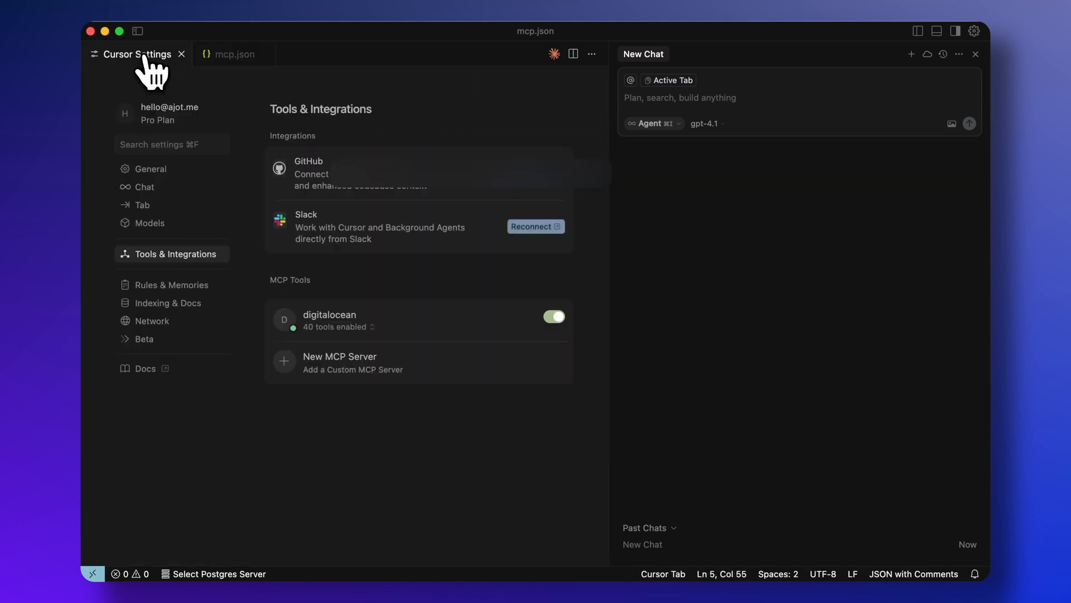
click(338, 326)
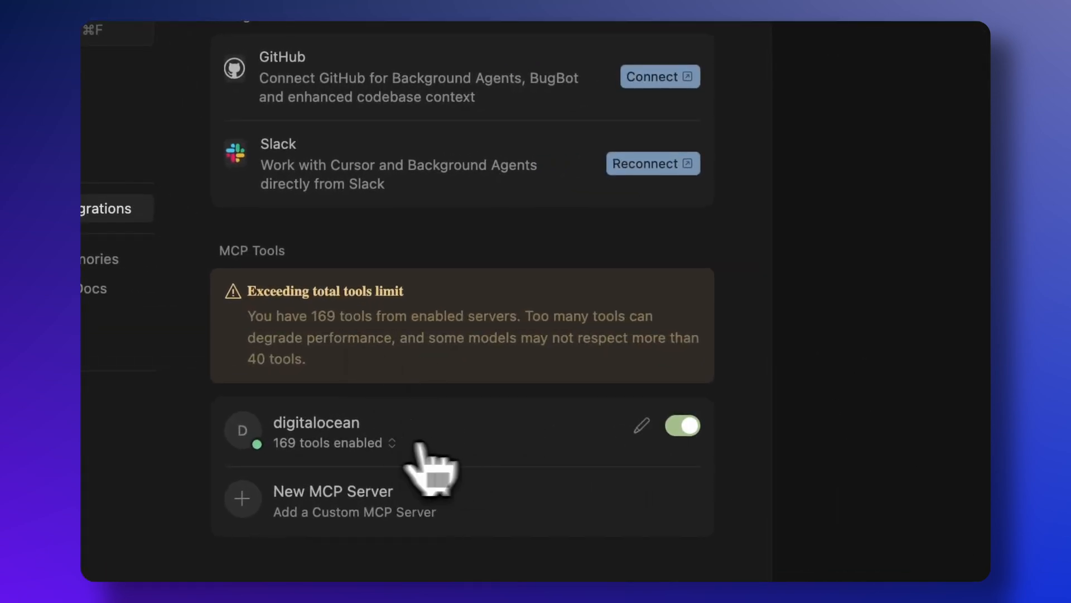
click(332, 443)
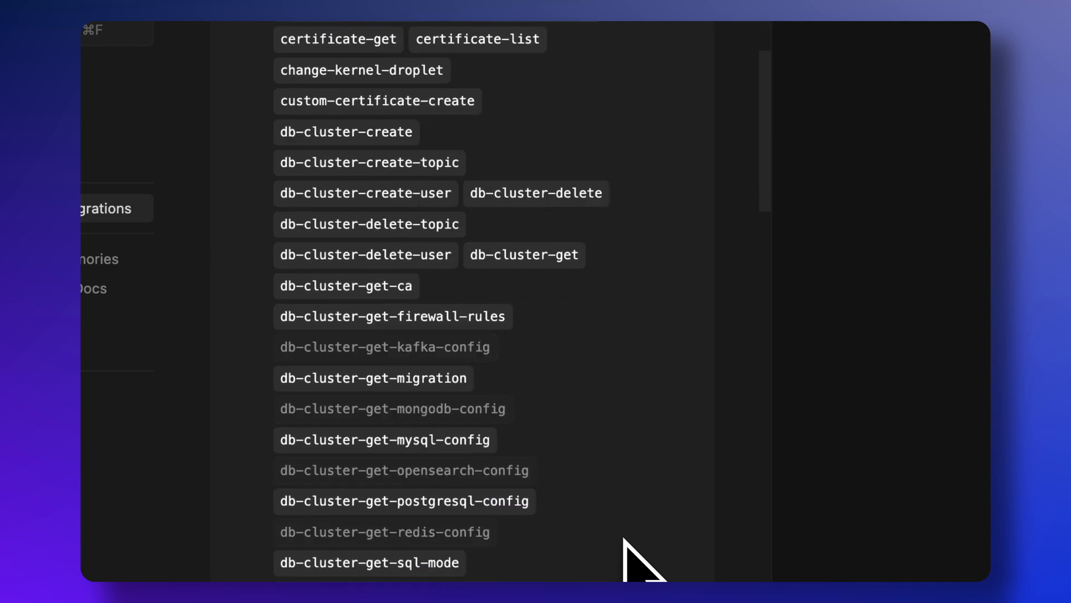
scroll(down, 3)
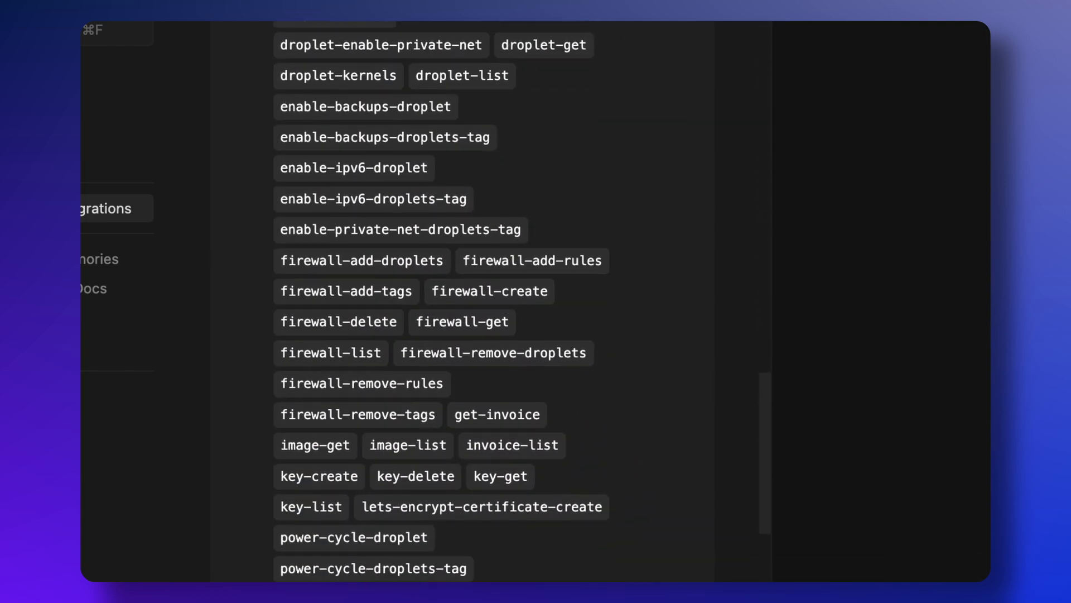
scroll(down, 3)
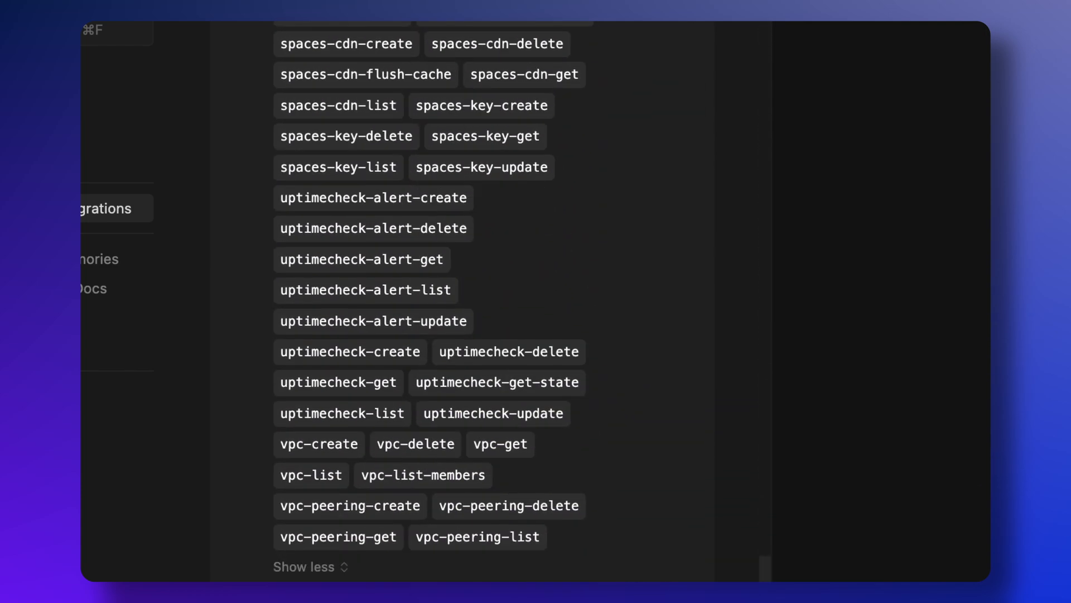
scroll(up, 3)
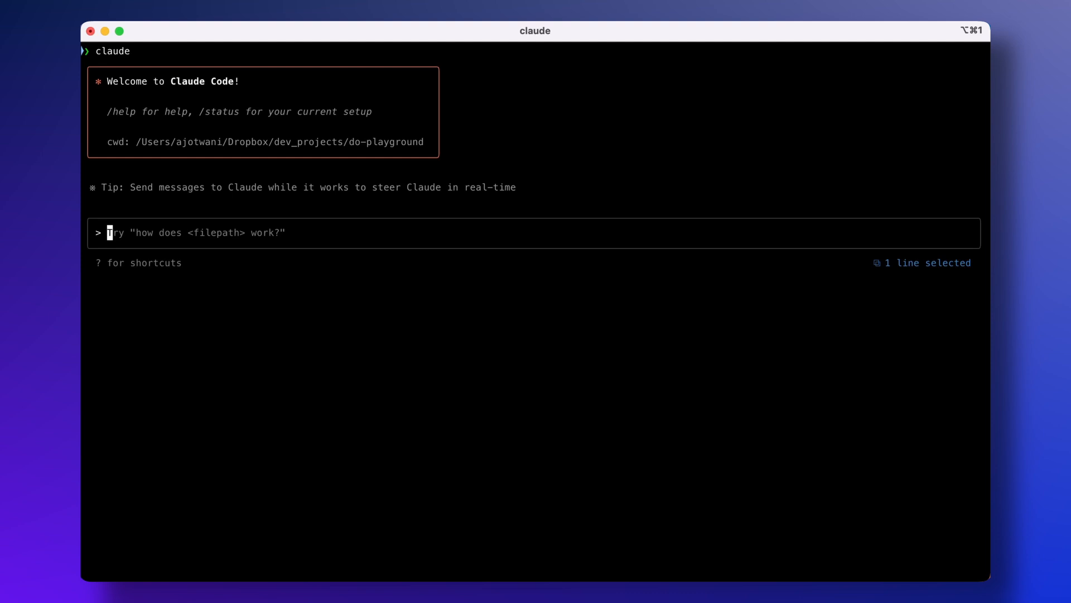
Request a PostgreSQL database in nyc3 with confirmation, then approve with 'yes, let's do it'
text(can you create a postgres)
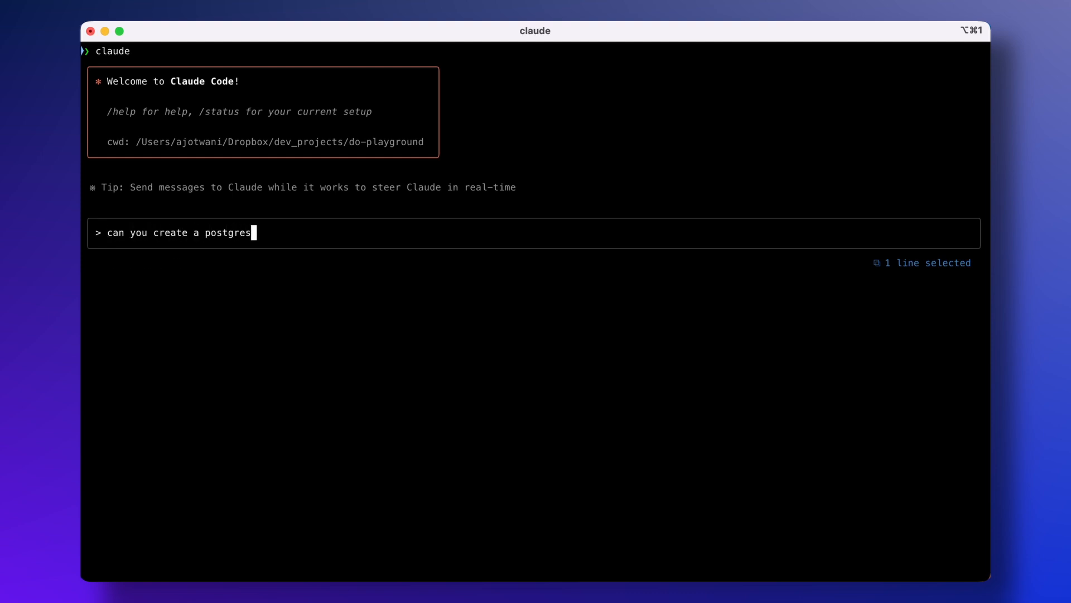
text(ql database in nyc3 region on my digitalocean a)
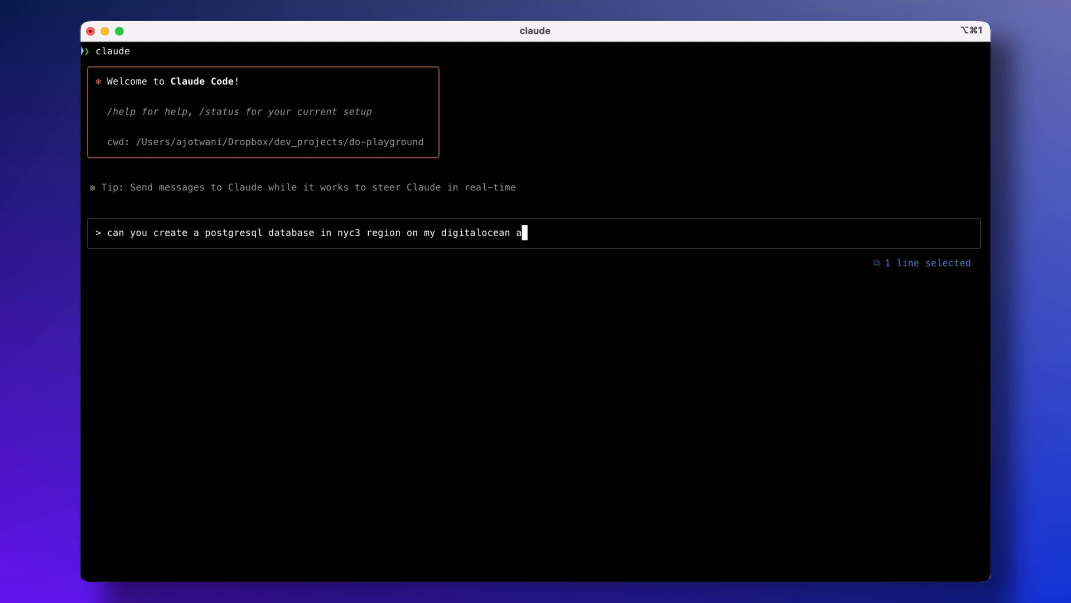
text(ccount please? confirm bef)
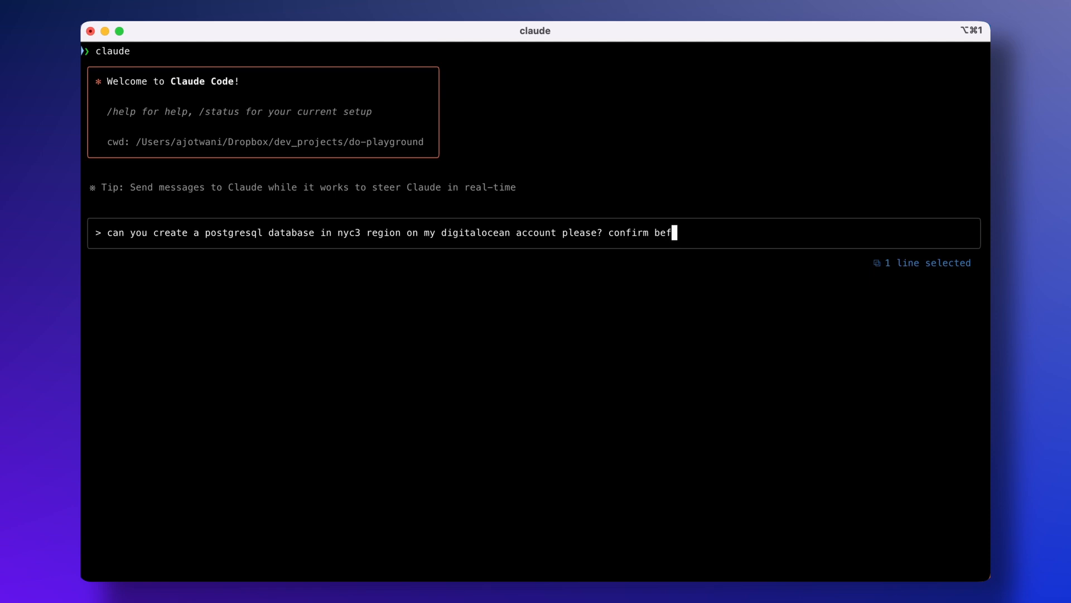
text(ore y)
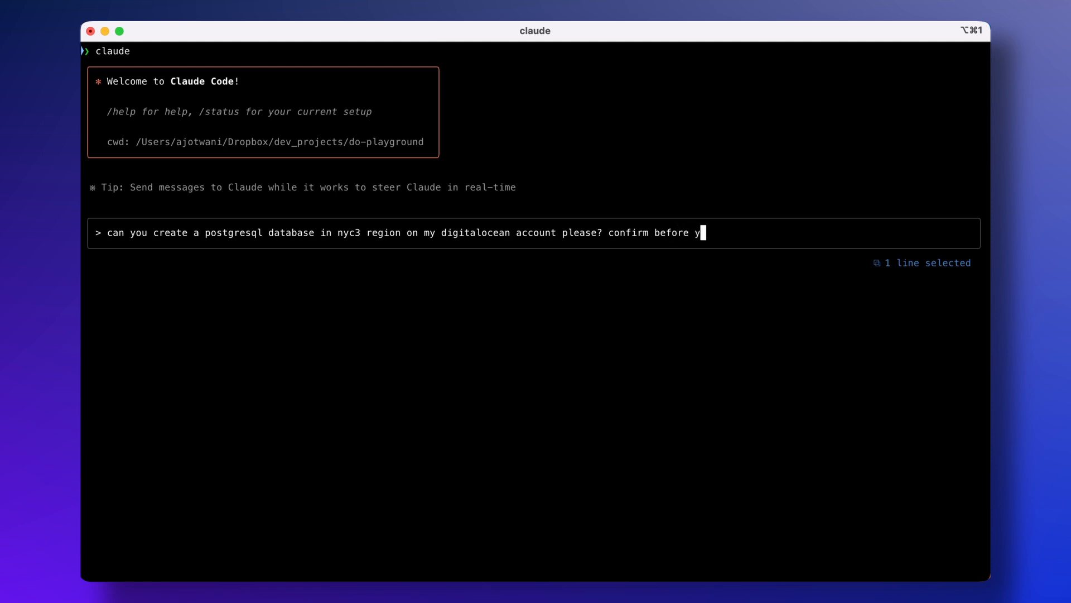
key(Return)
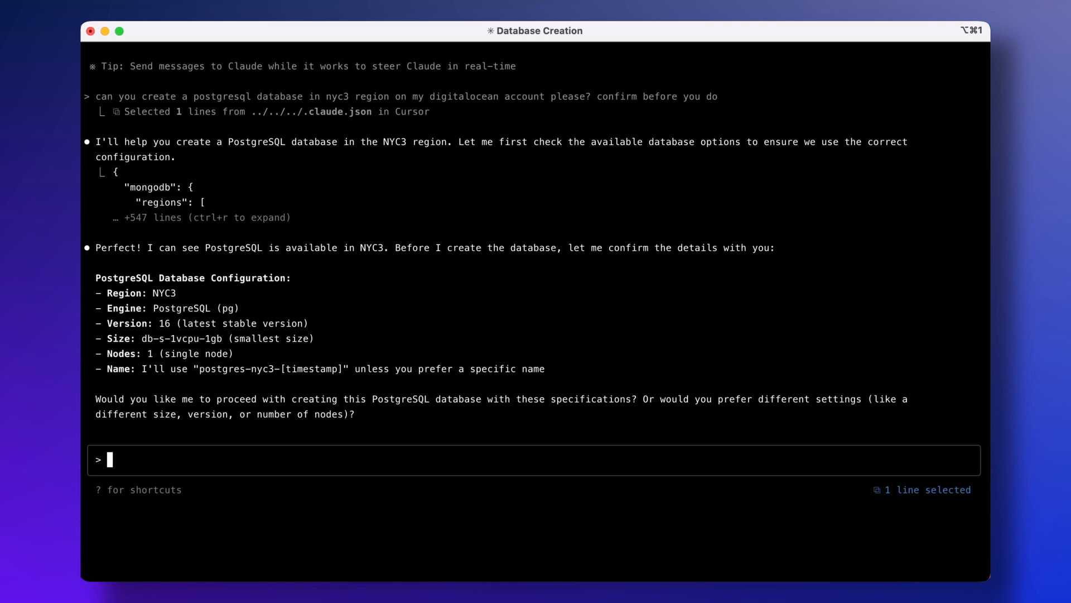
text(yes, let's do it)
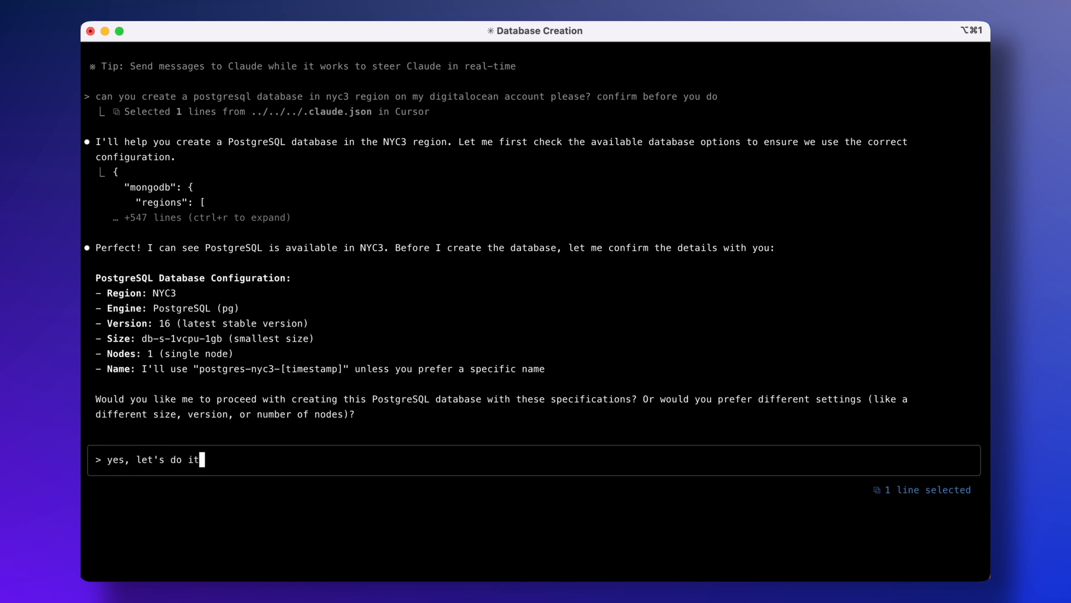
key(Return)
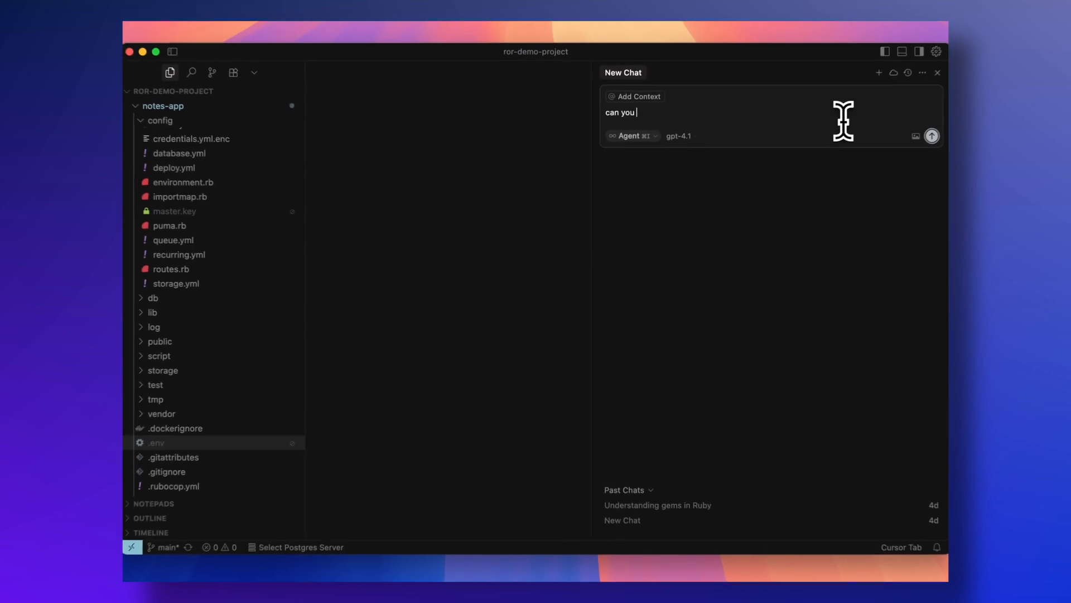
Ask Cursor's agent to deploy the Ruby on Rails app in the current directory and approve the tool run
text(deploy this ruby on rails)
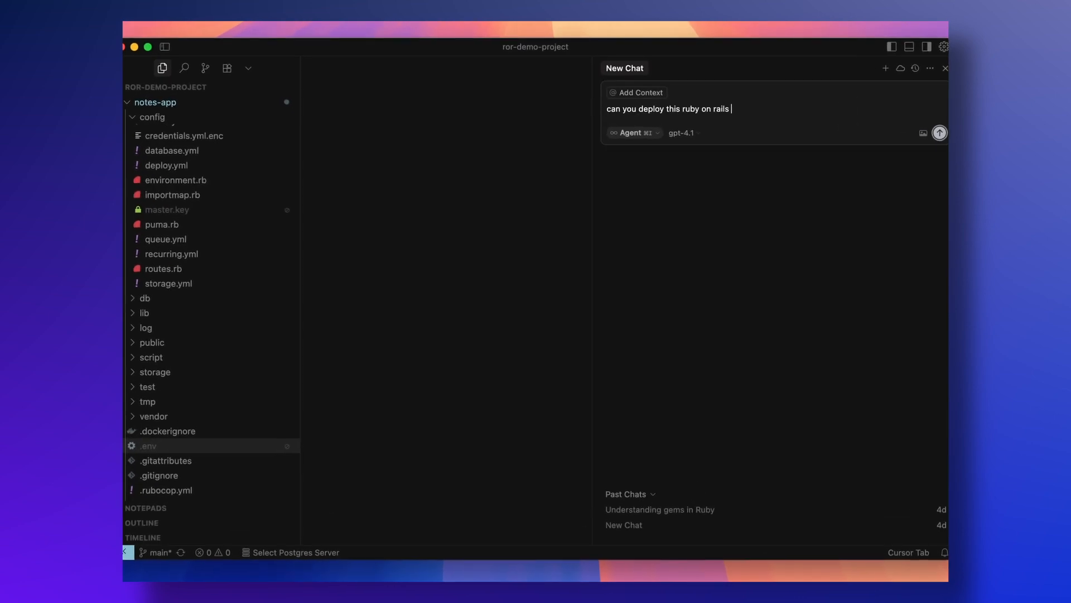
text(app in the current directory to the digita)
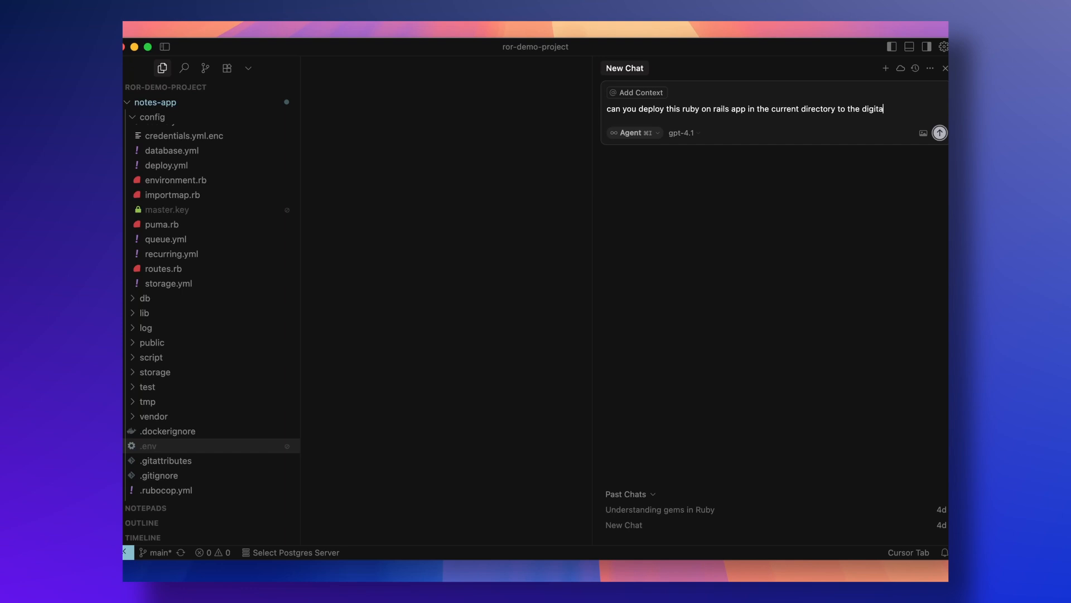
click(940, 133)
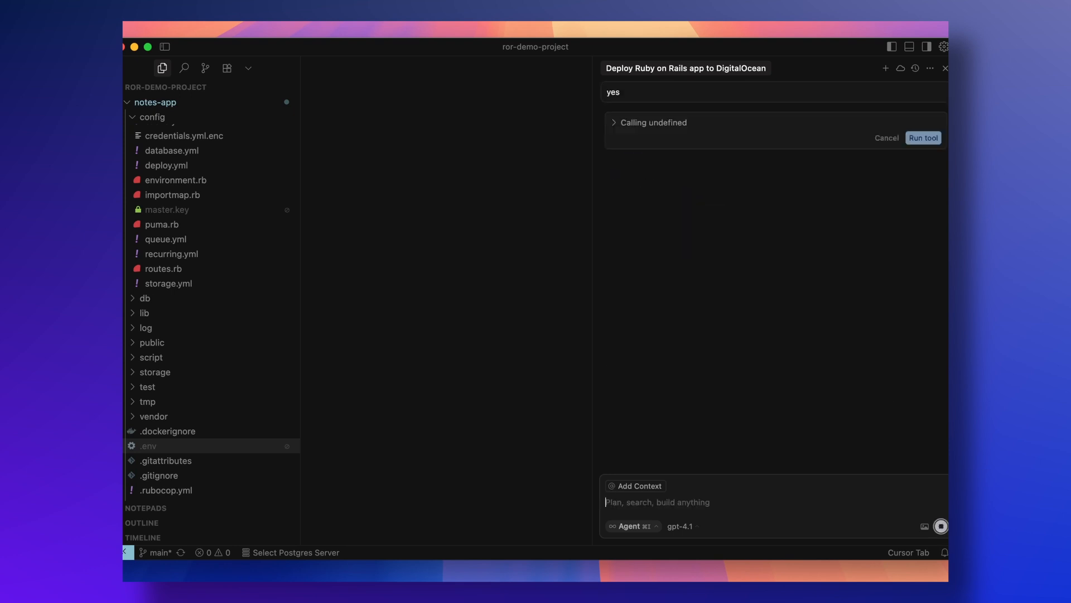
click(922, 137)
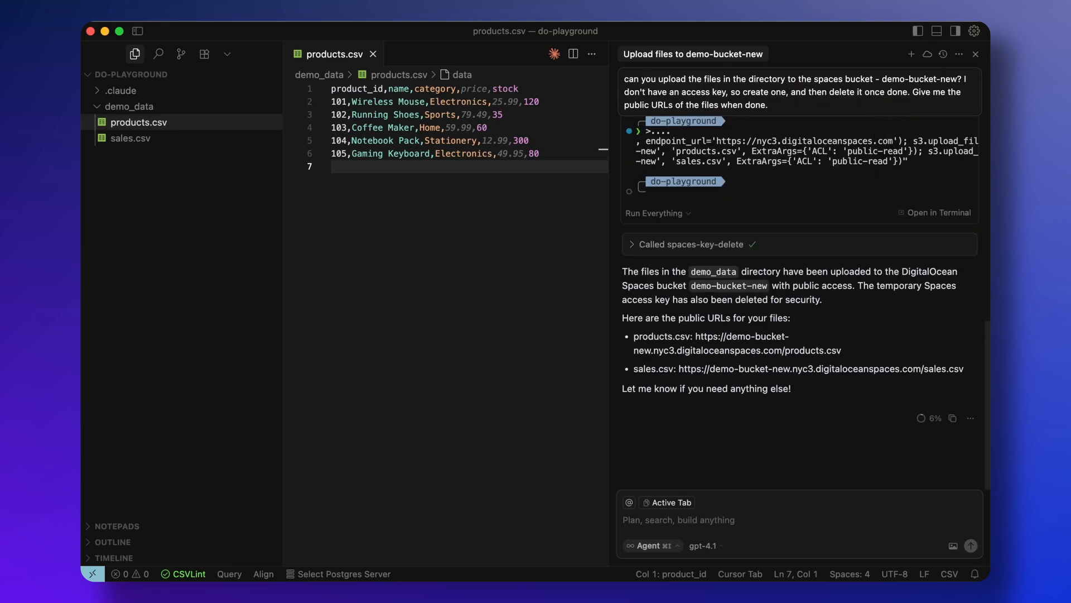
mouse_move(695, 335)
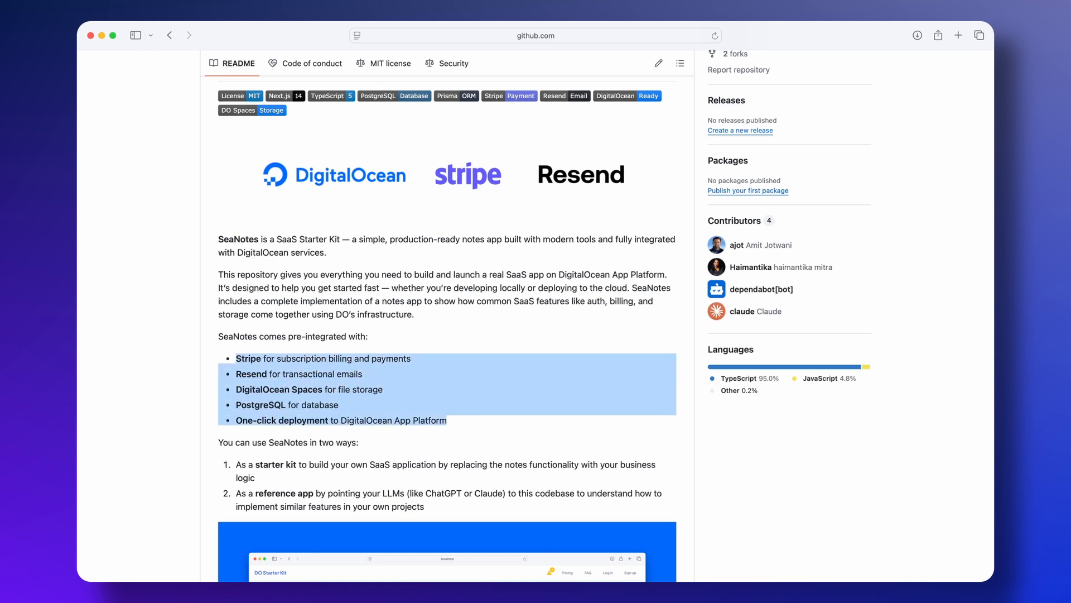
Scroll the SeaNotes README on GitHub down to the Quick Deploy section
scroll(down, 3)
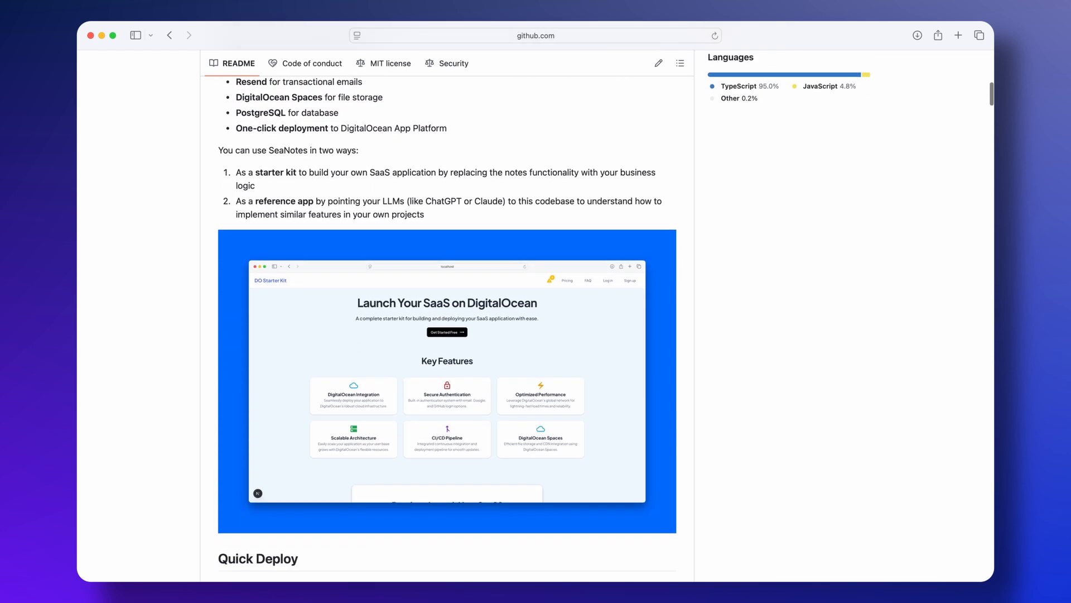
scroll(down, 3)
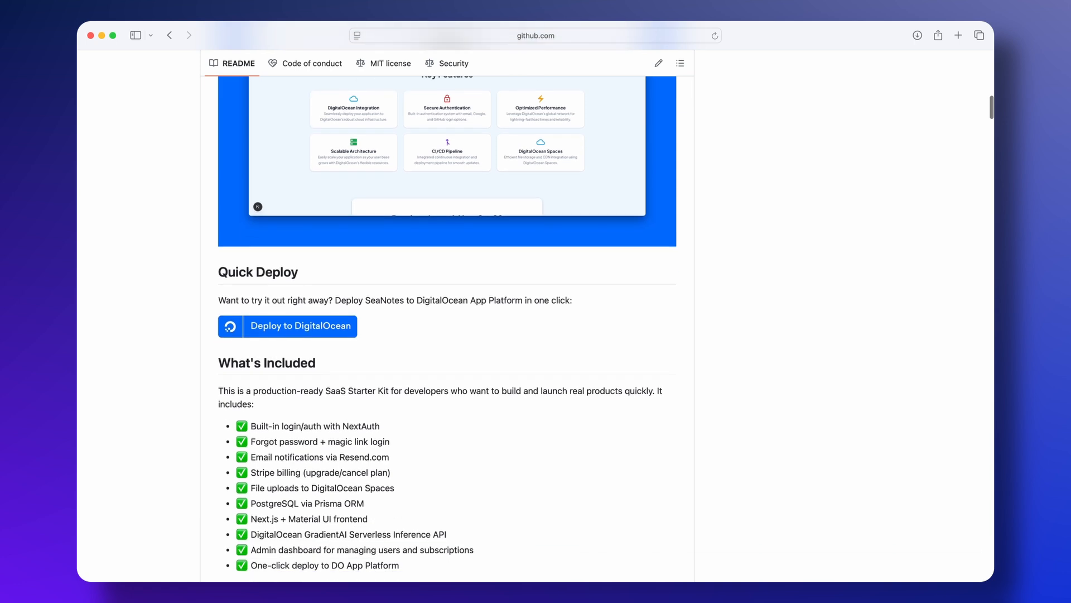
scroll(down, 3)
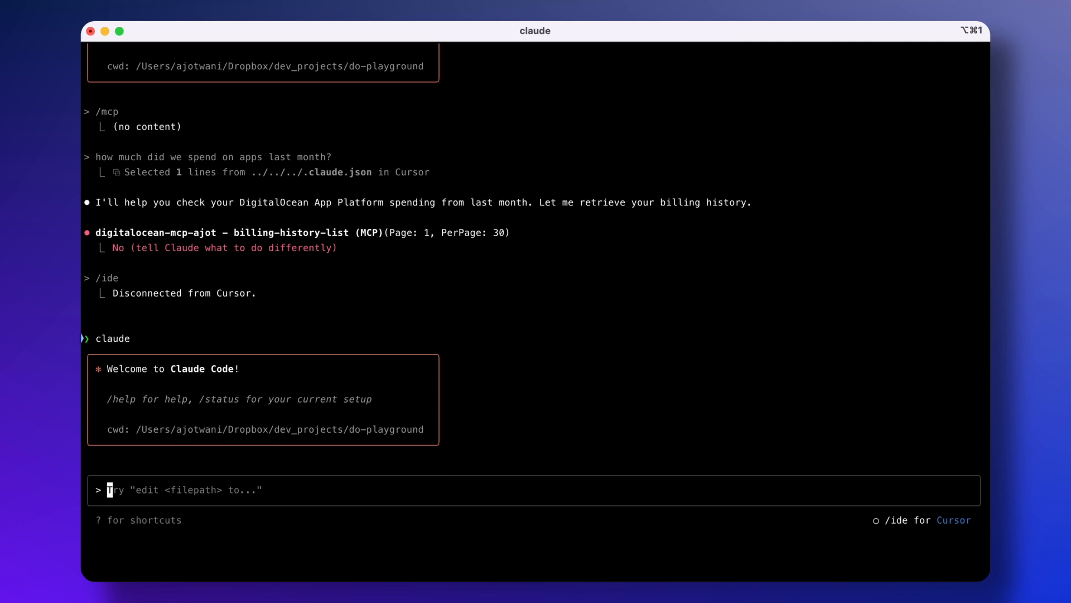
Ask Claude Code how much was spent on apps last month
text(how much)
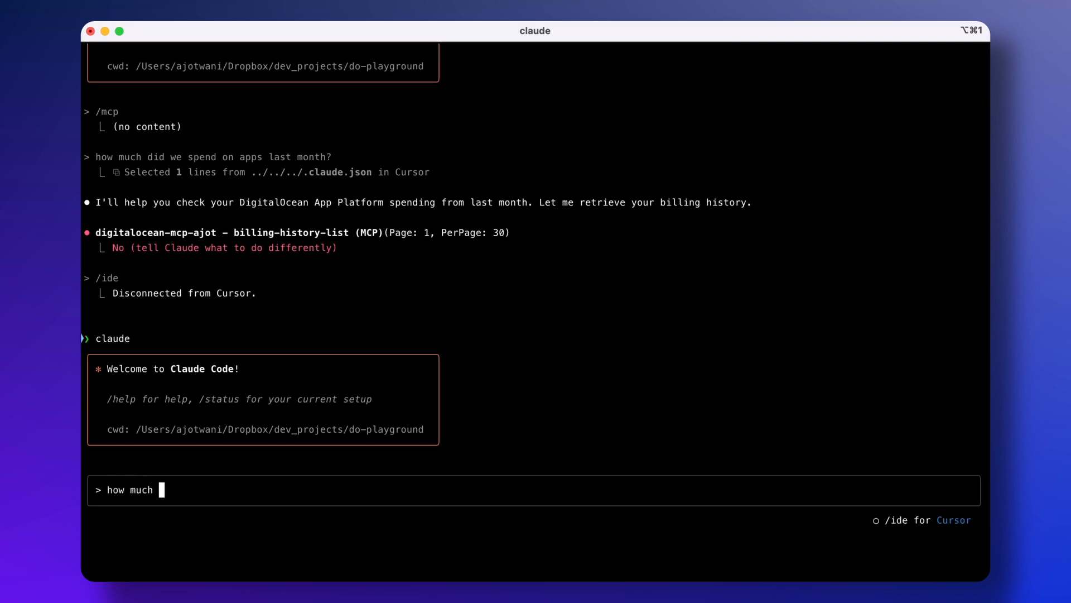
text(did we spend on apps last mo)
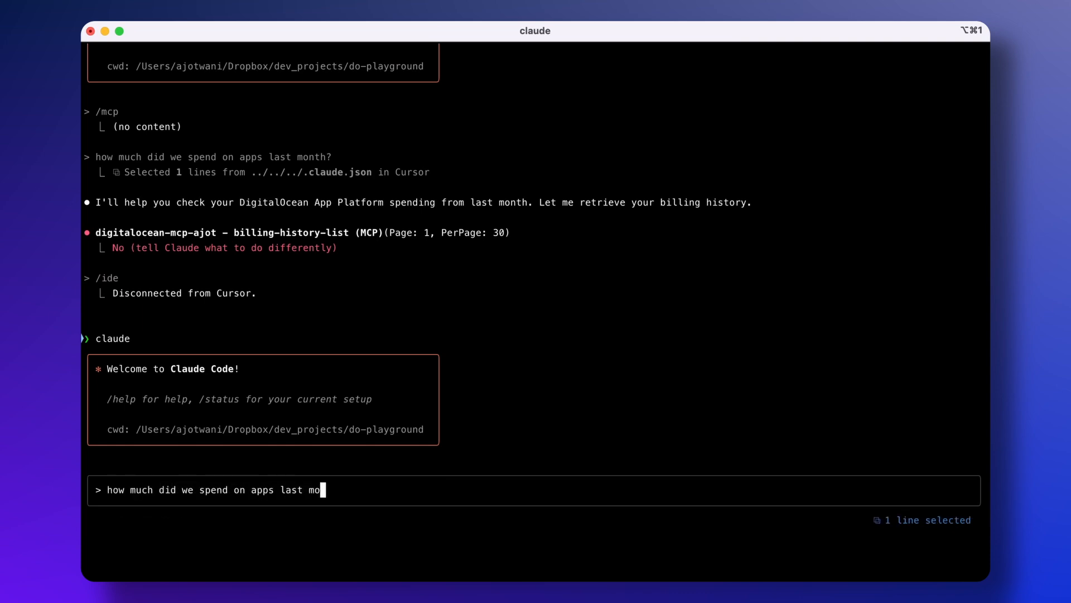
key(Return)
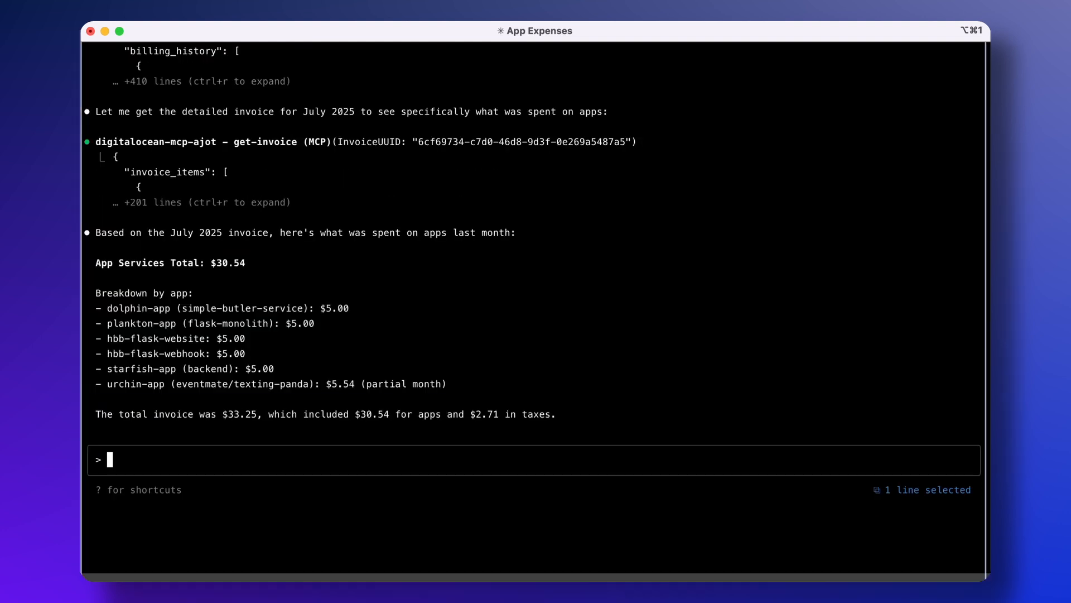
Request the DigitalOcean billing history for the last 12 months
text(show me the billing hist)
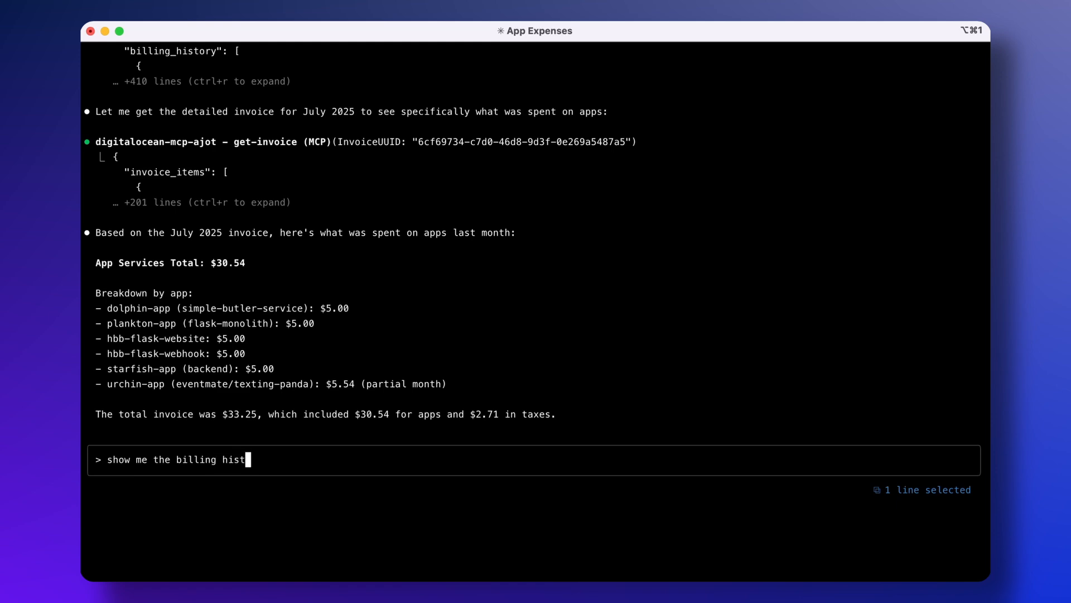
text(ory for last 12 months?)
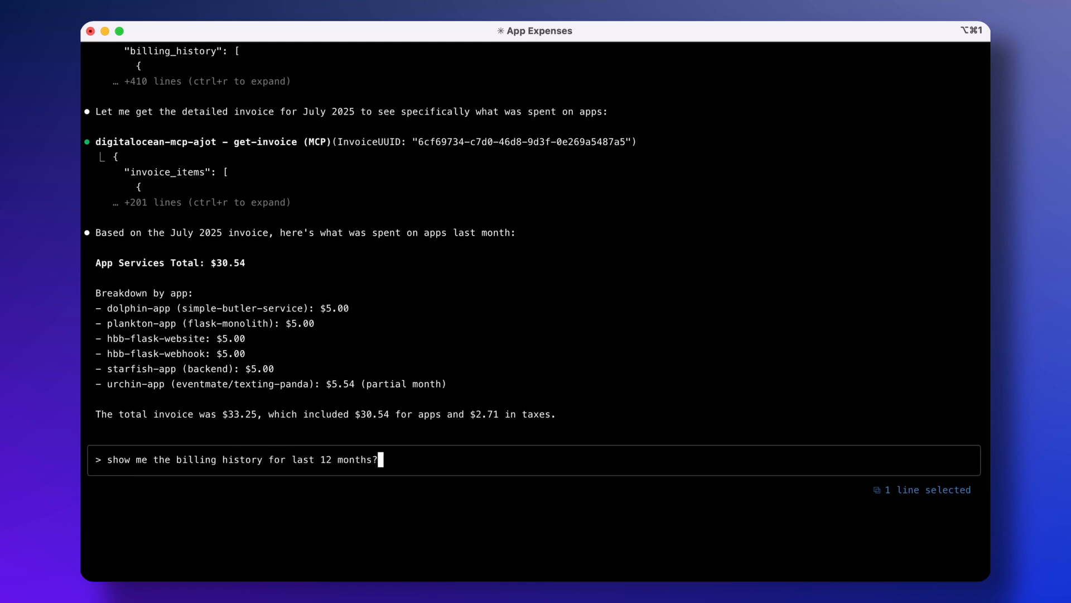
key(Return)
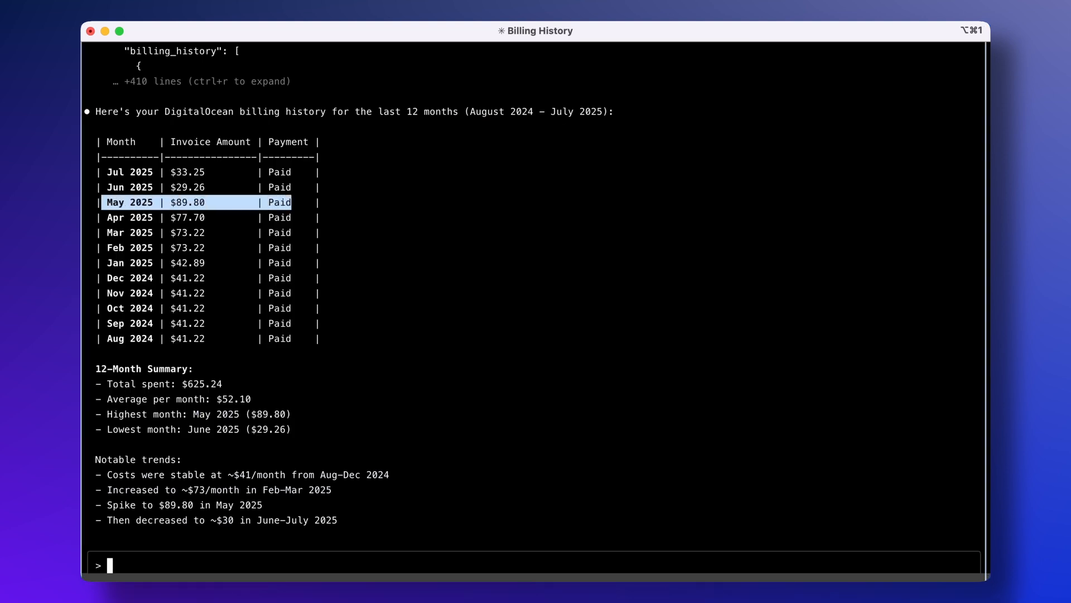
Ask Claude Code what caused the May 2025 billing spike
text(what happened in)
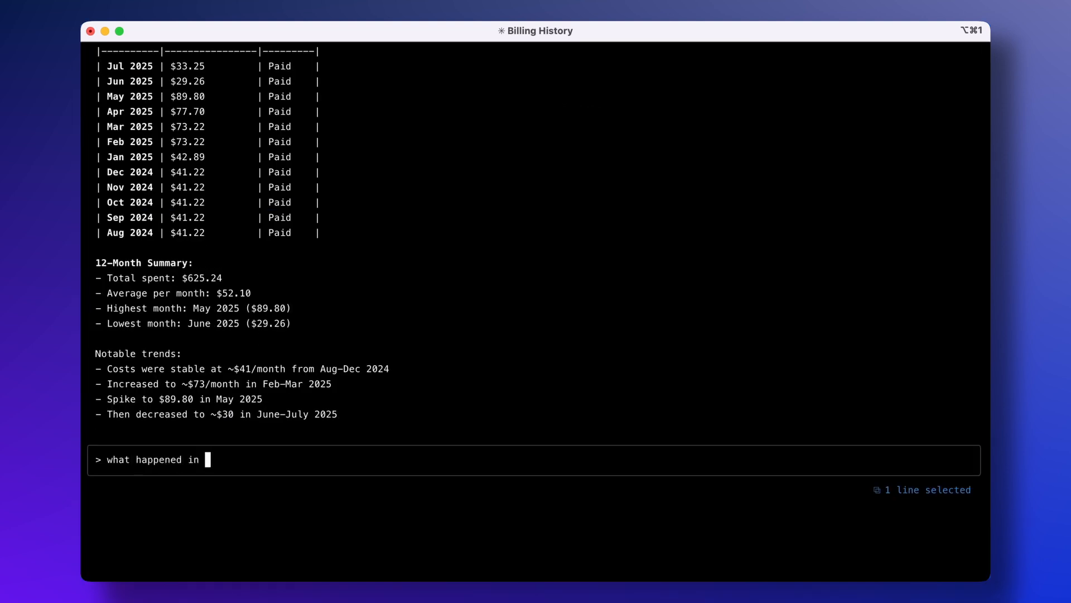
text(may 2025 with the)
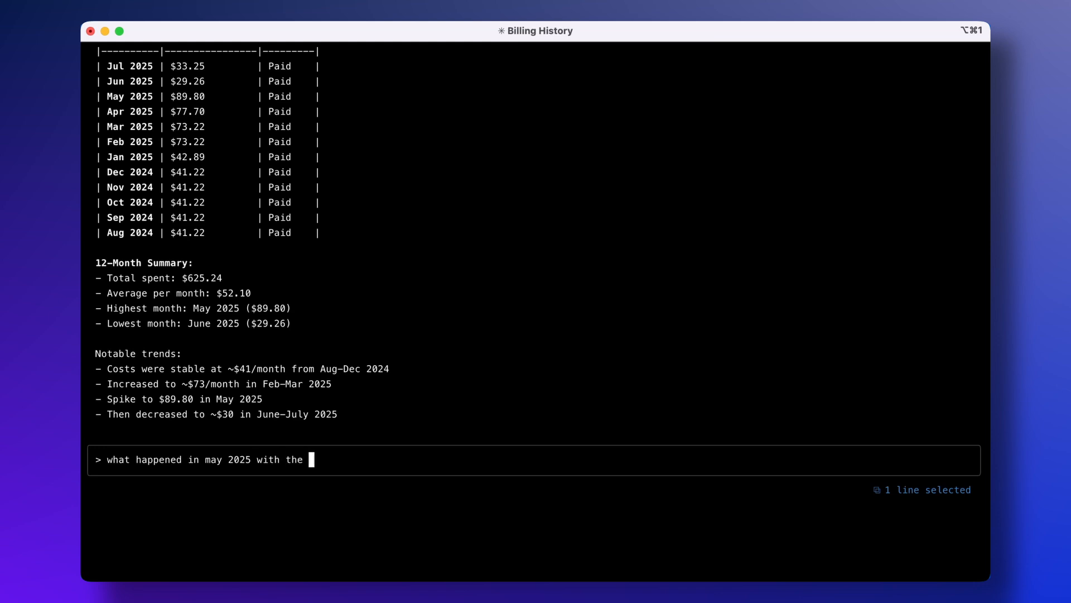
key(Return)
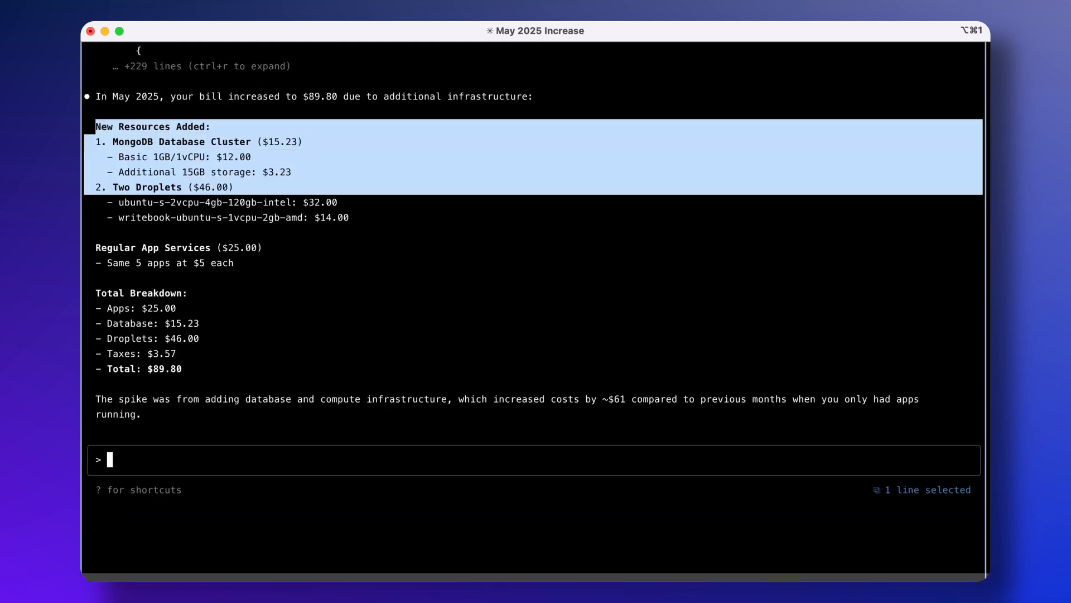
Submit a follow-up question about reducing costs and scroll through the answer
text(any)
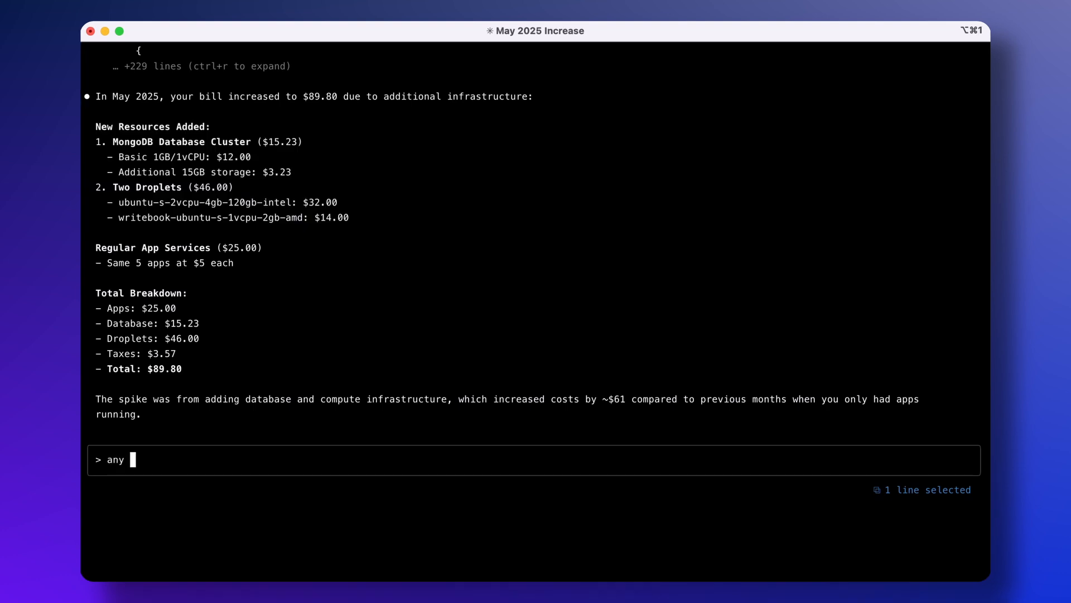
key(Return)
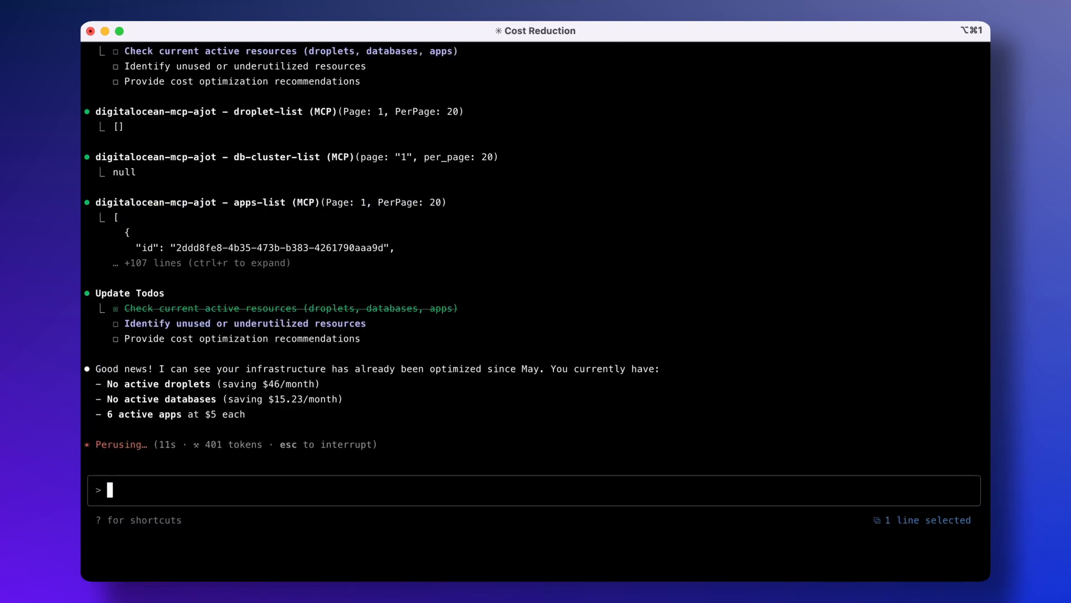
scroll(down, 3)
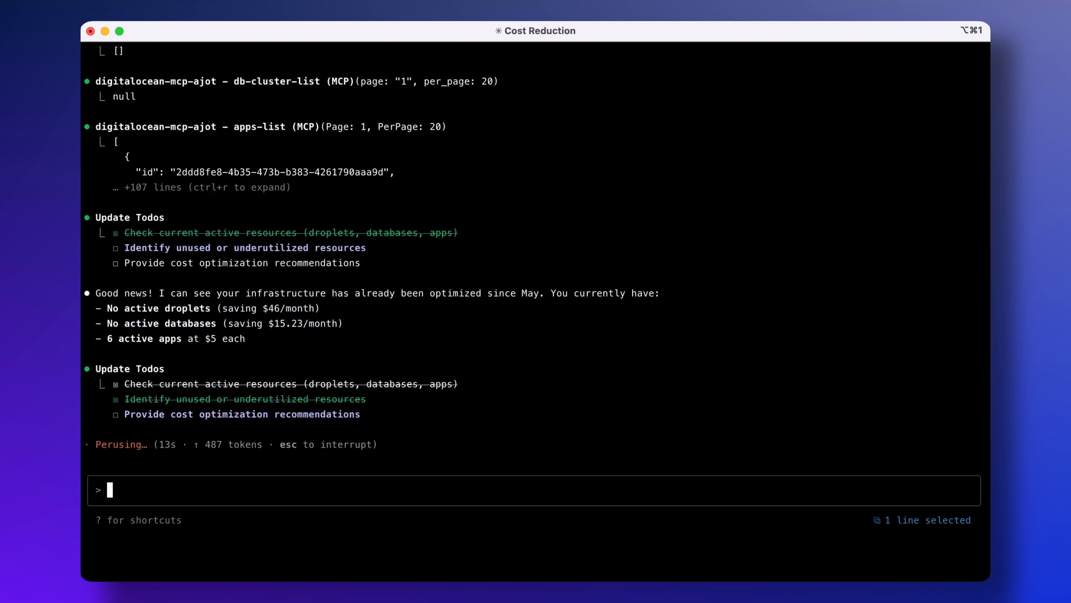